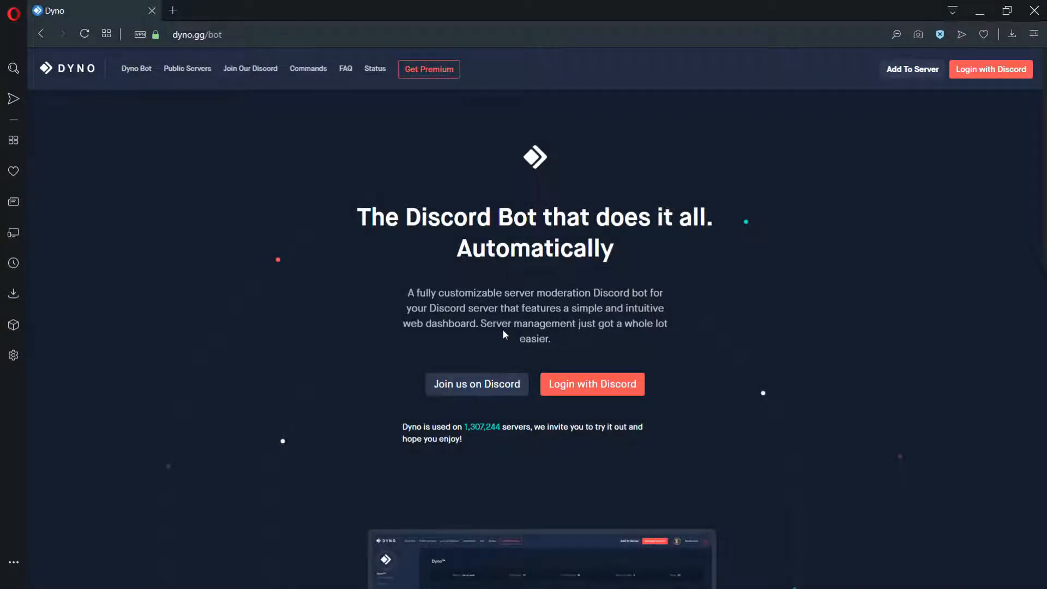
- Log in to Dyno with Discord and open the managed server's dashboard from Manage Servers
click(991, 69)
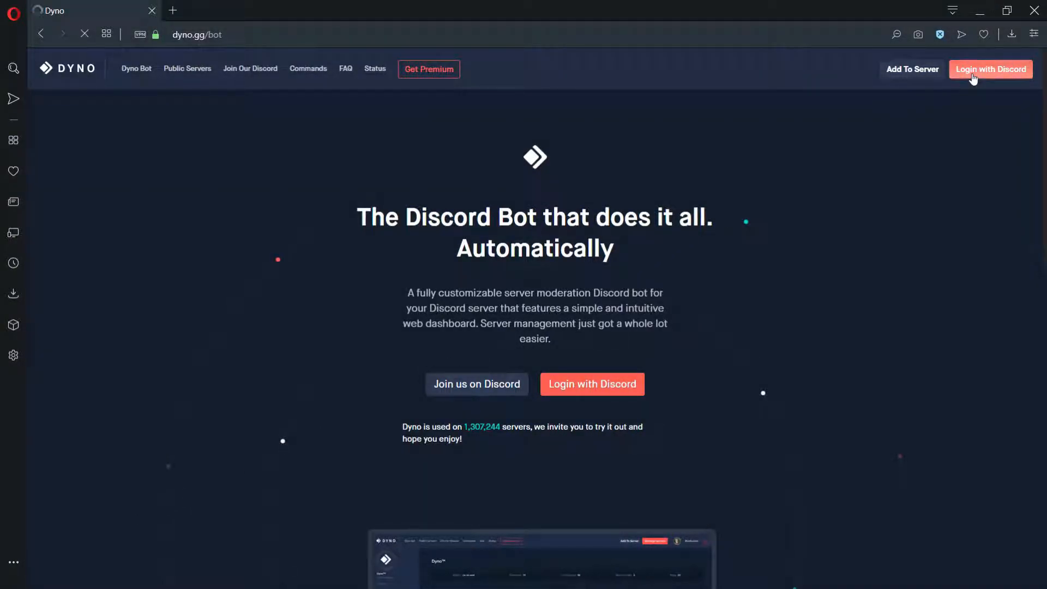
click(991, 69)
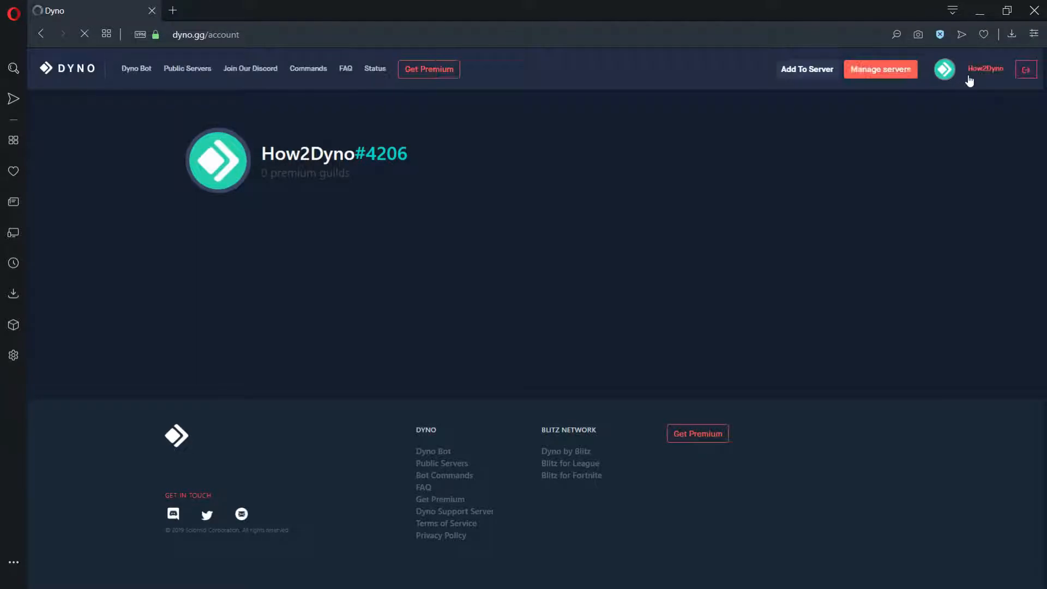
click(880, 68)
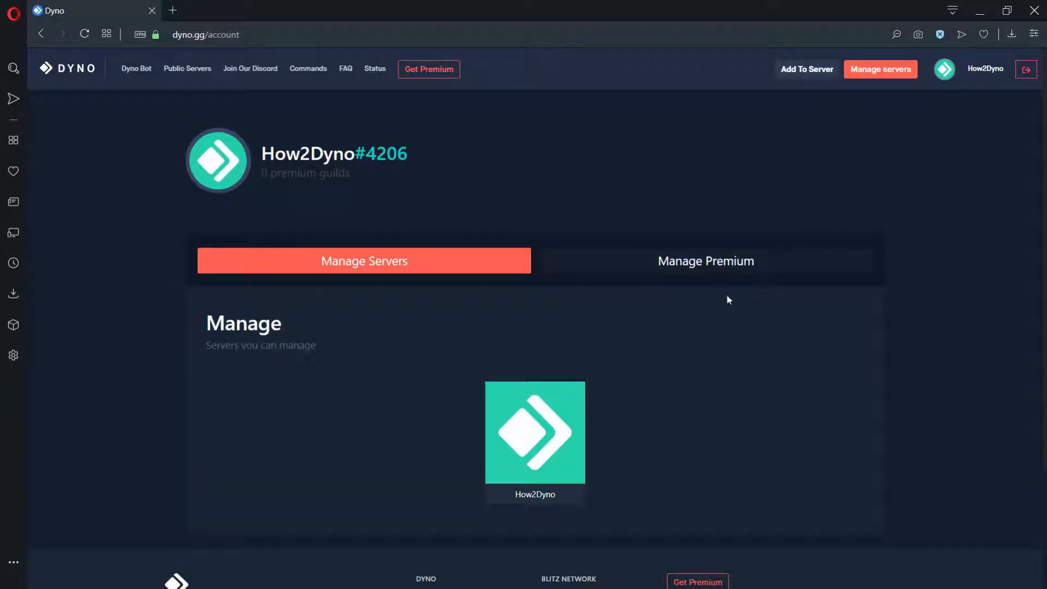
click(534, 434)
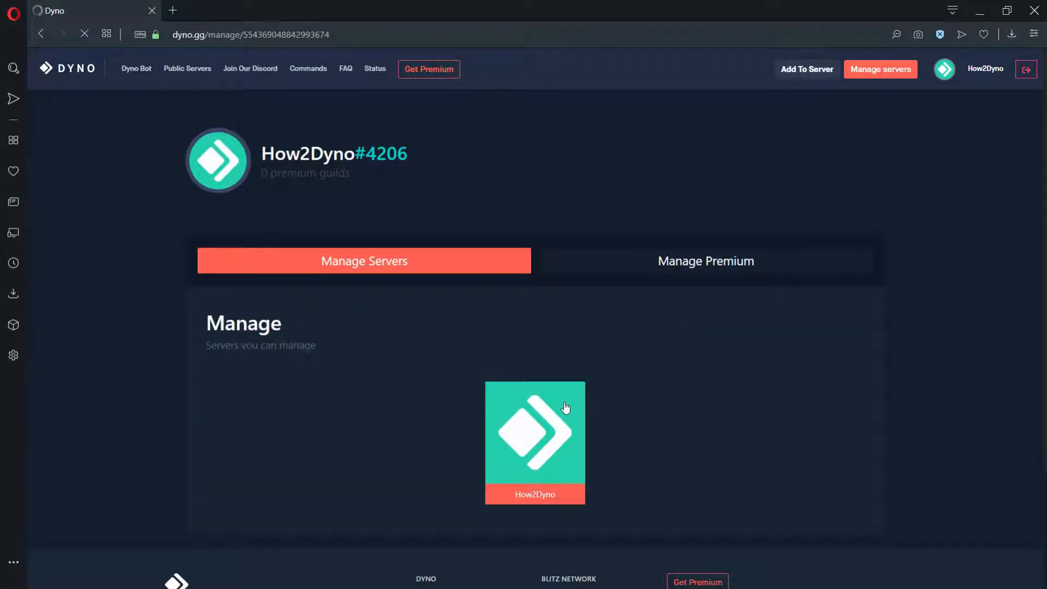
- Go to Modules in the sidebar and choose the Welcome module
click(534, 434)
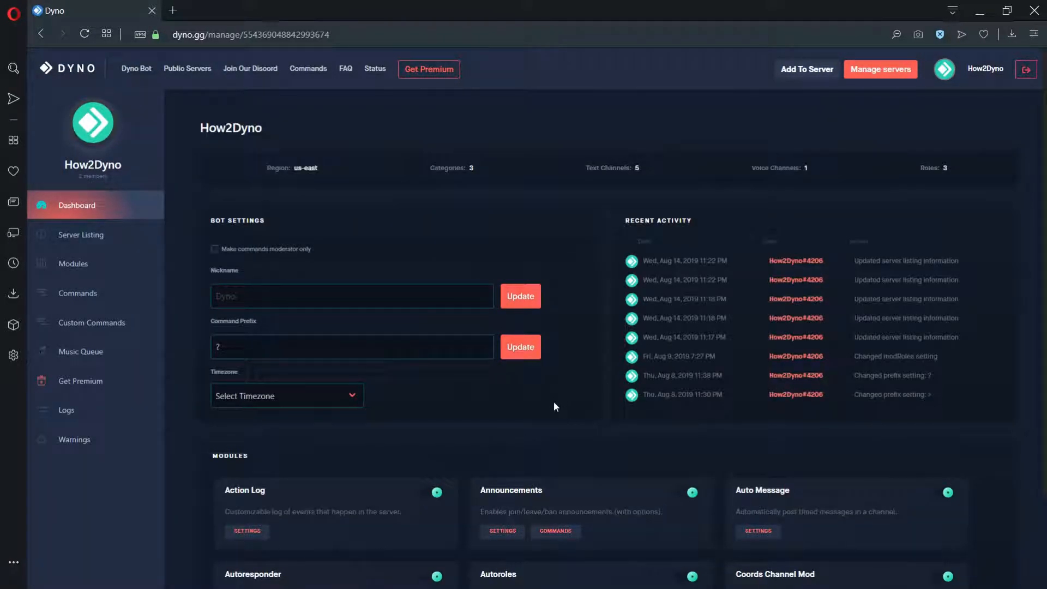
mouse_move(147, 272)
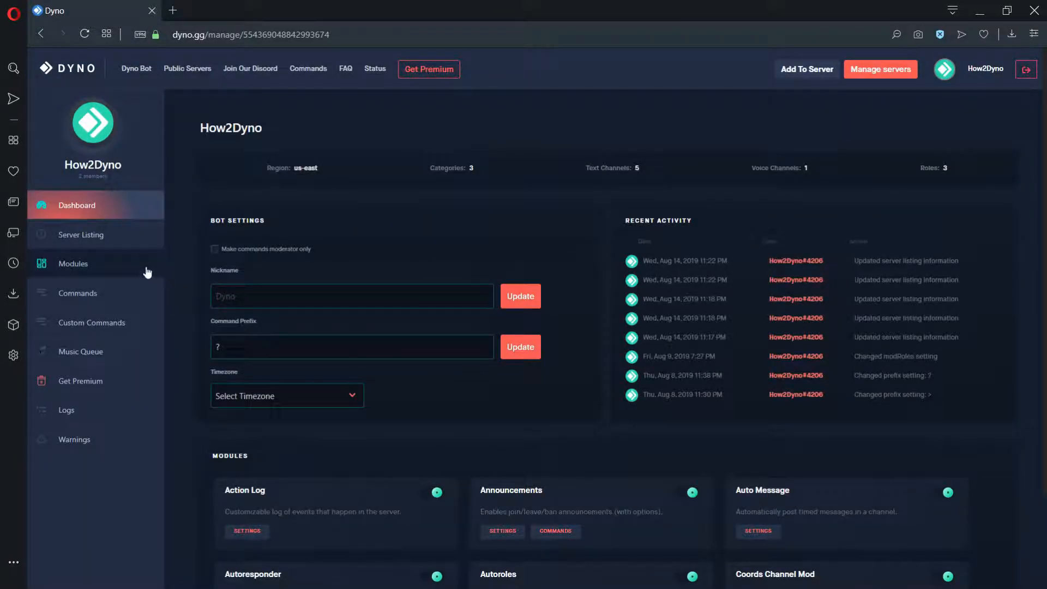
click(72, 263)
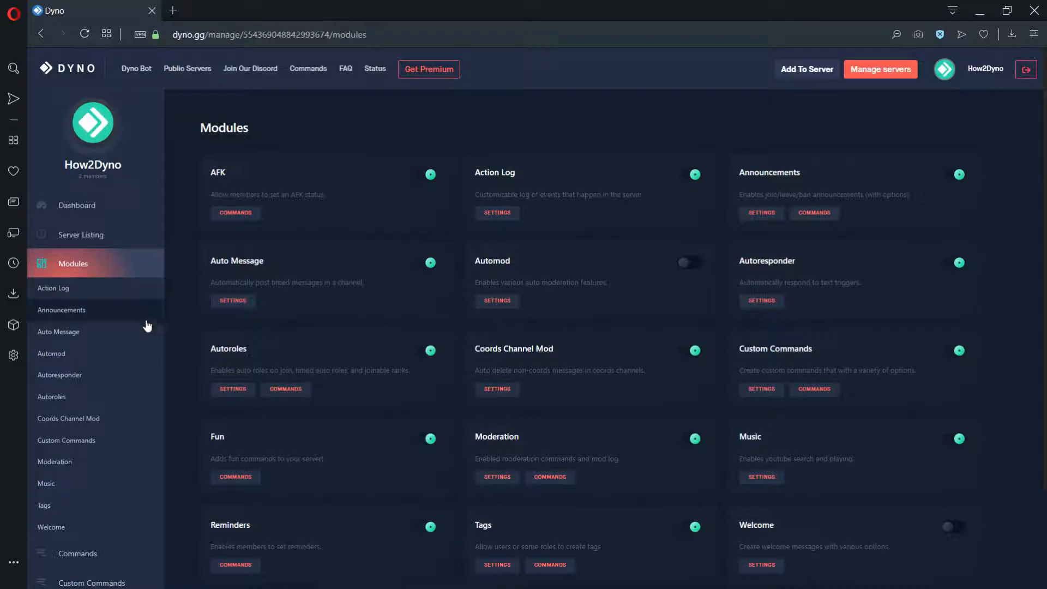
click(51, 526)
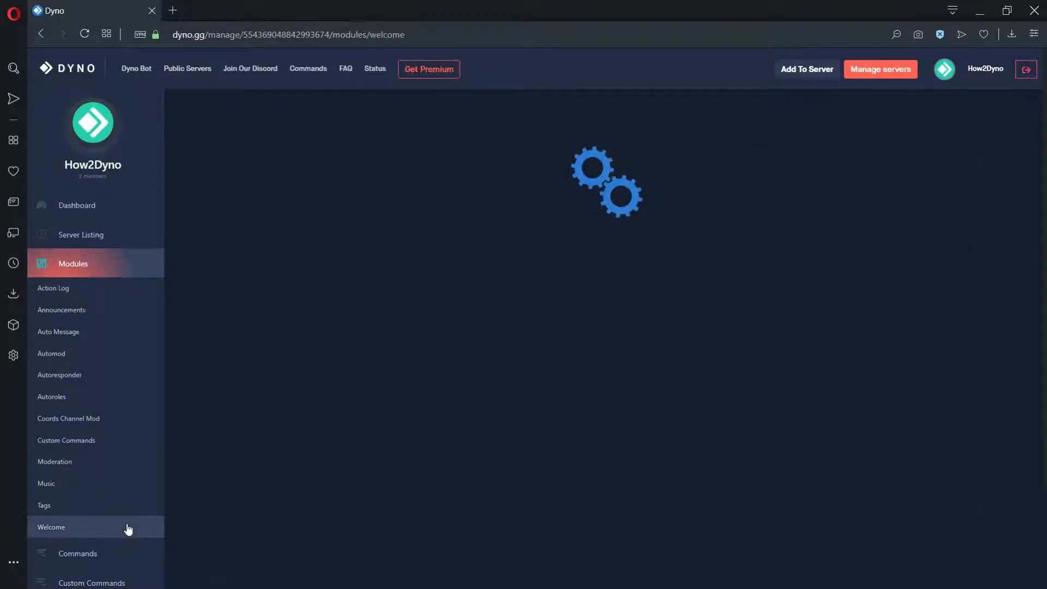
- Set the Welcome Channel to 'welcome'
click(51, 527)
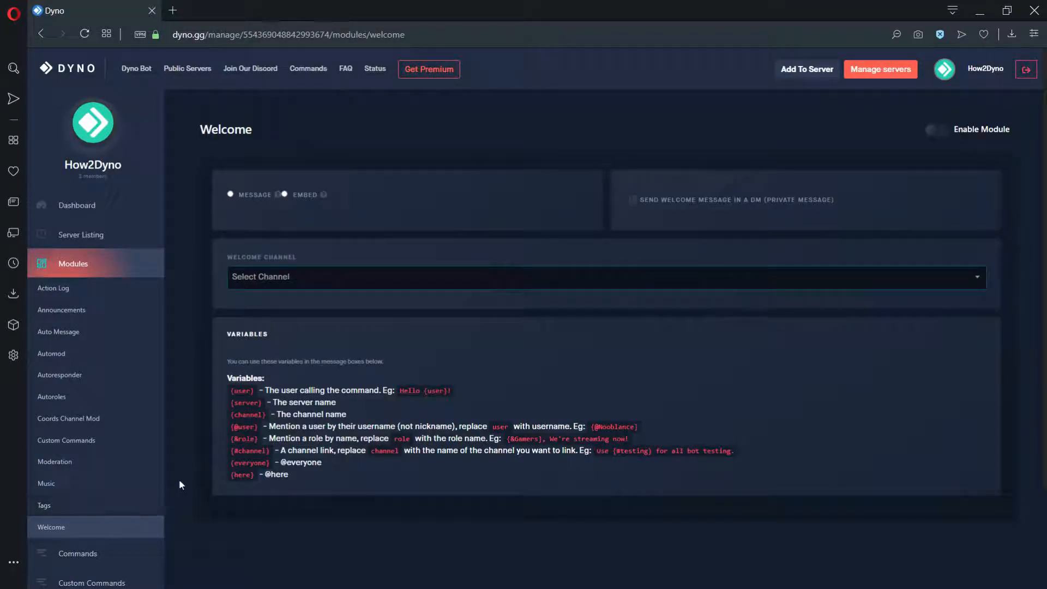
click(601, 277)
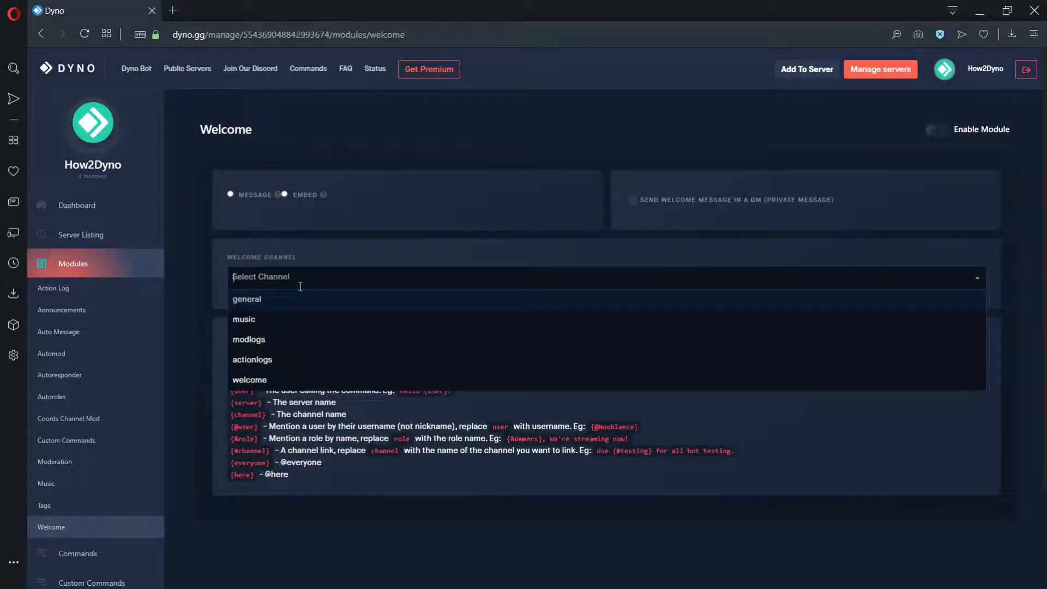
mouse_move(283, 372)
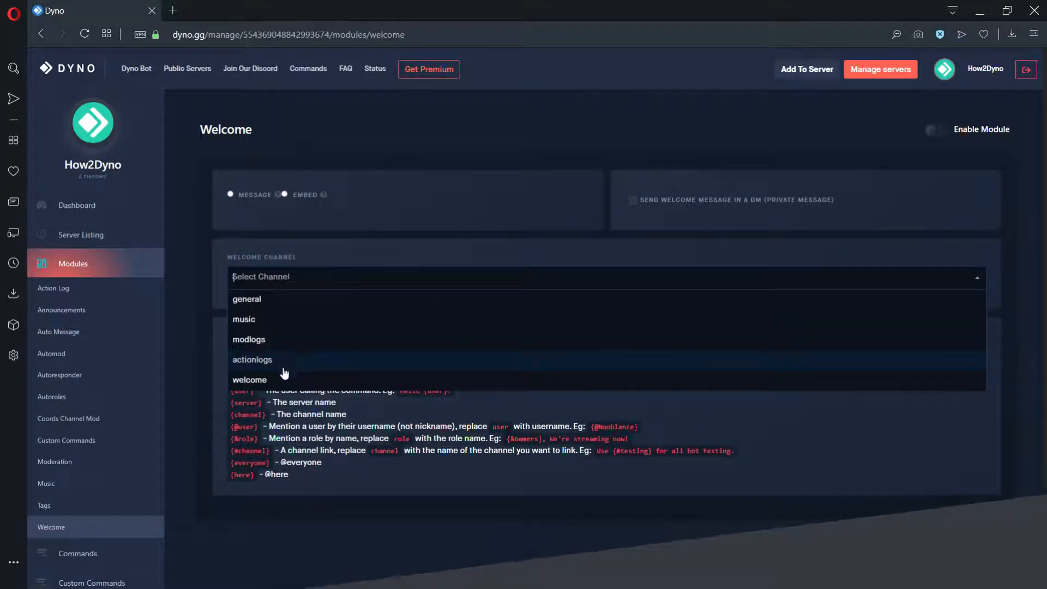
click(249, 380)
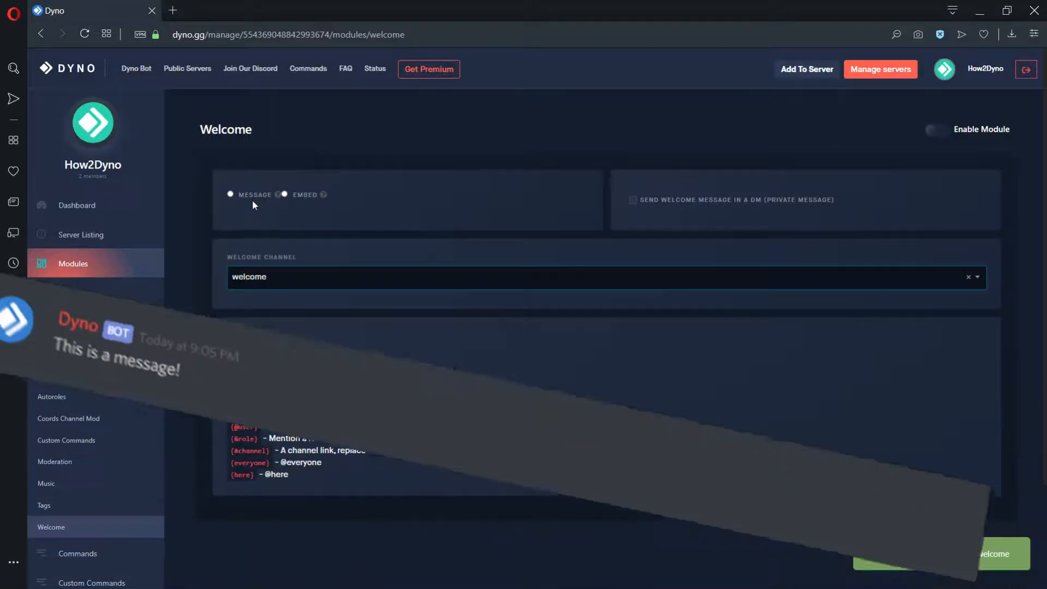
- Switch the welcome to a plain message reading 'Welcome!' and update it
click(230, 194)
text(W)
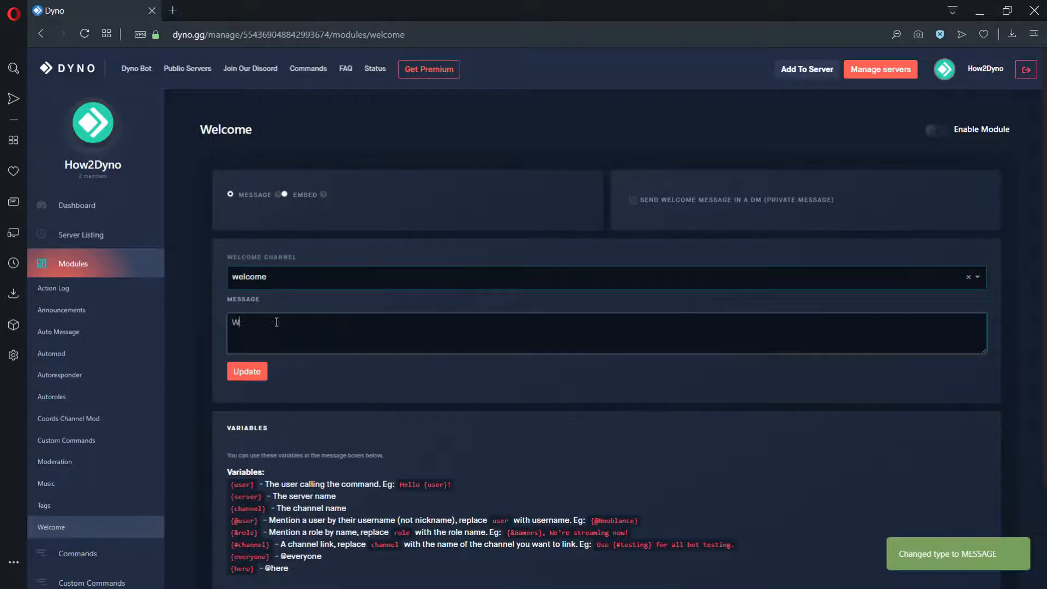
text(elcome!)
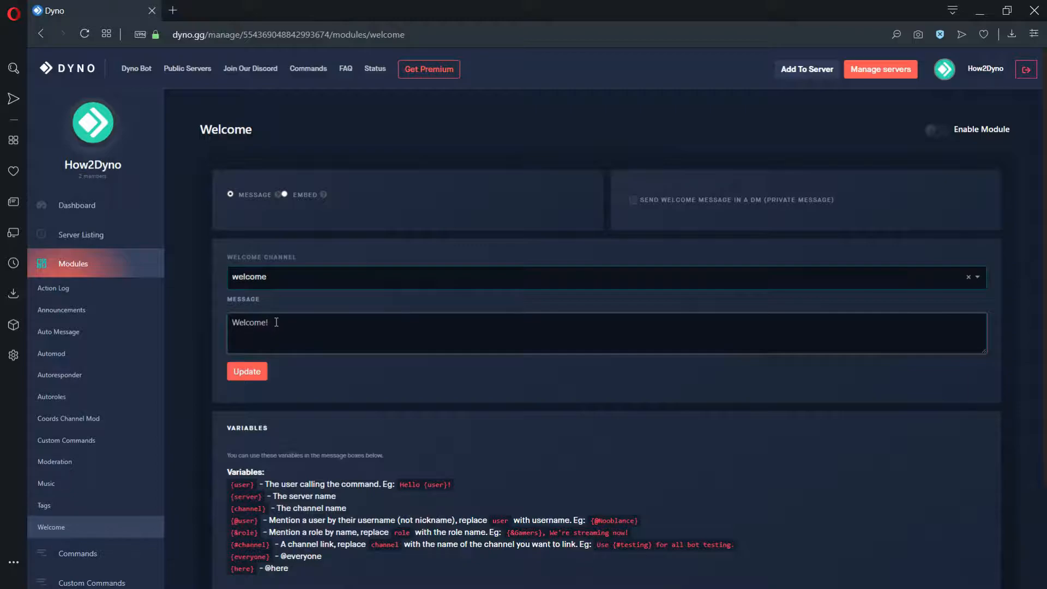
click(247, 371)
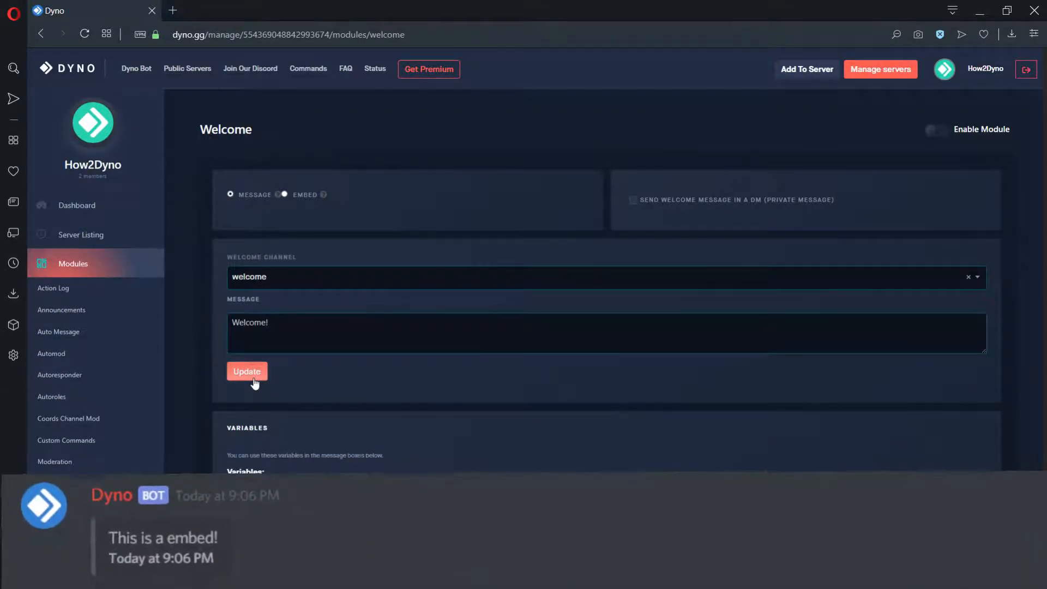
click(246, 371)
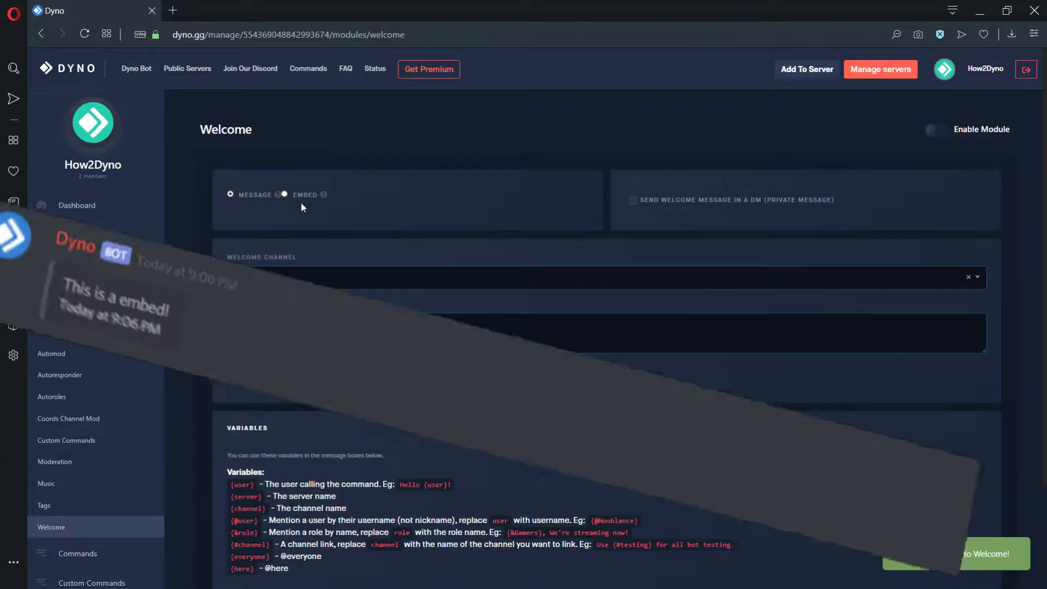
- Save an embed with title and title URL 'Test', description 'Test!', and enable DM welcomes
click(283, 194)
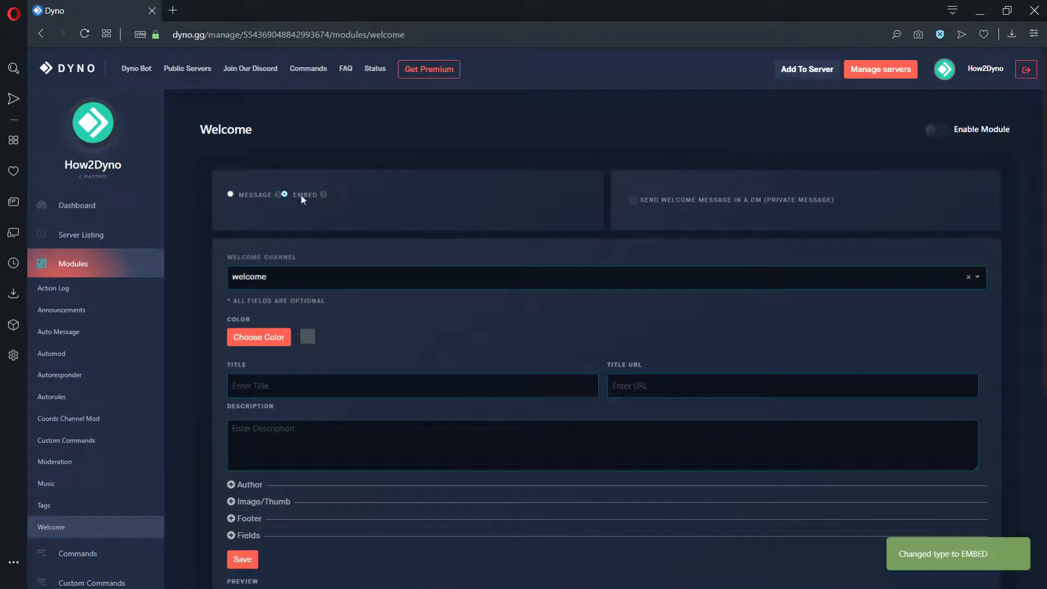
click(413, 385)
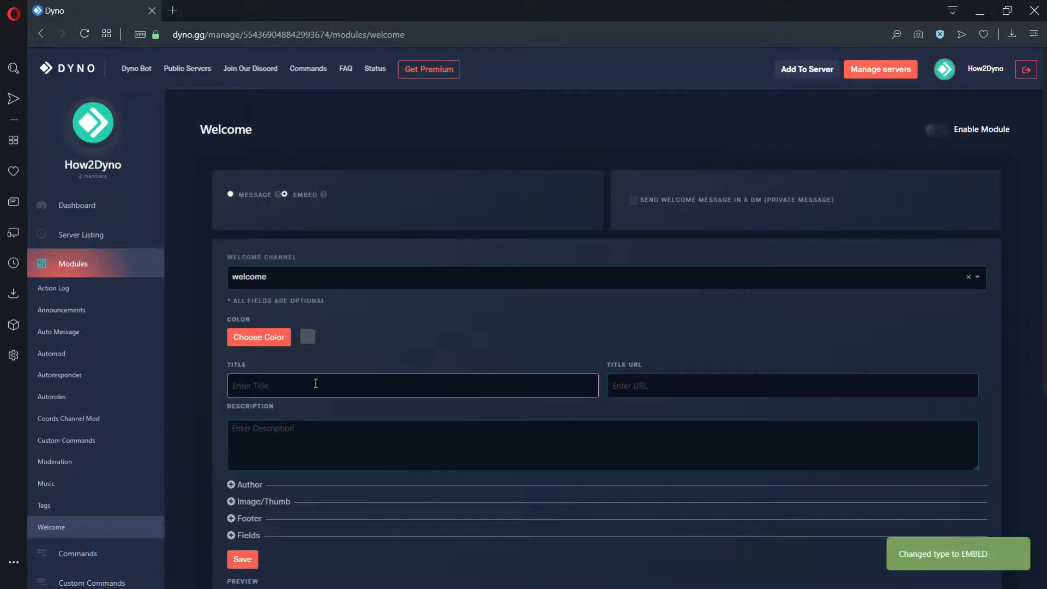
text(Test)
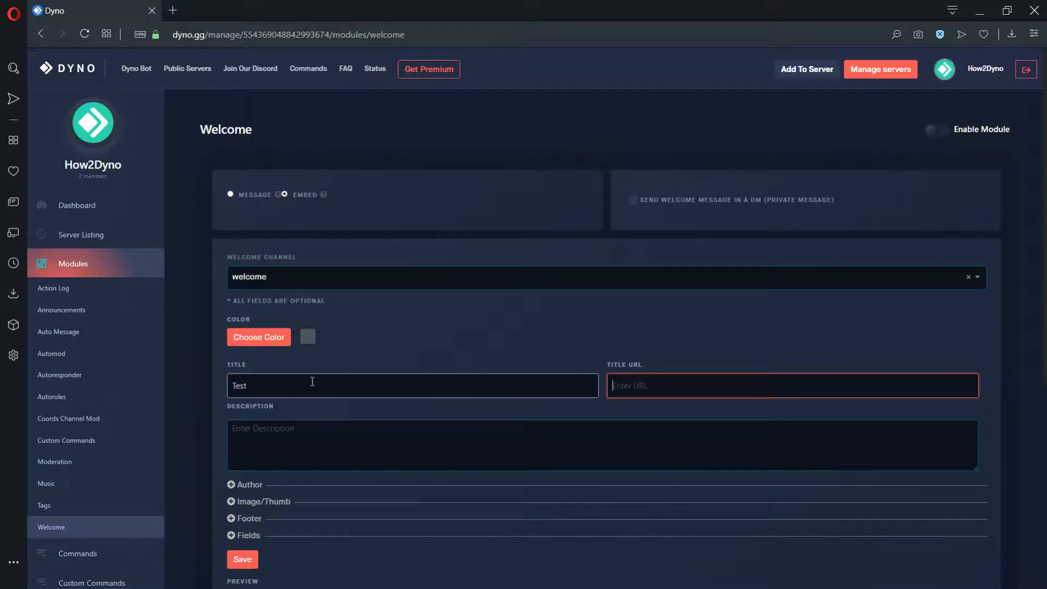
text(Test)
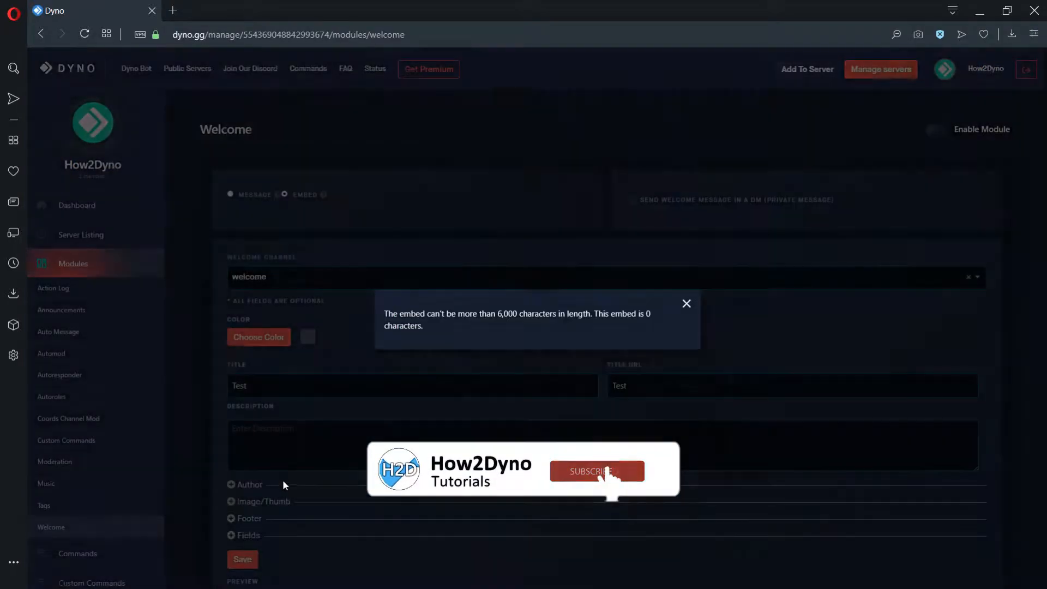
text(Test!)
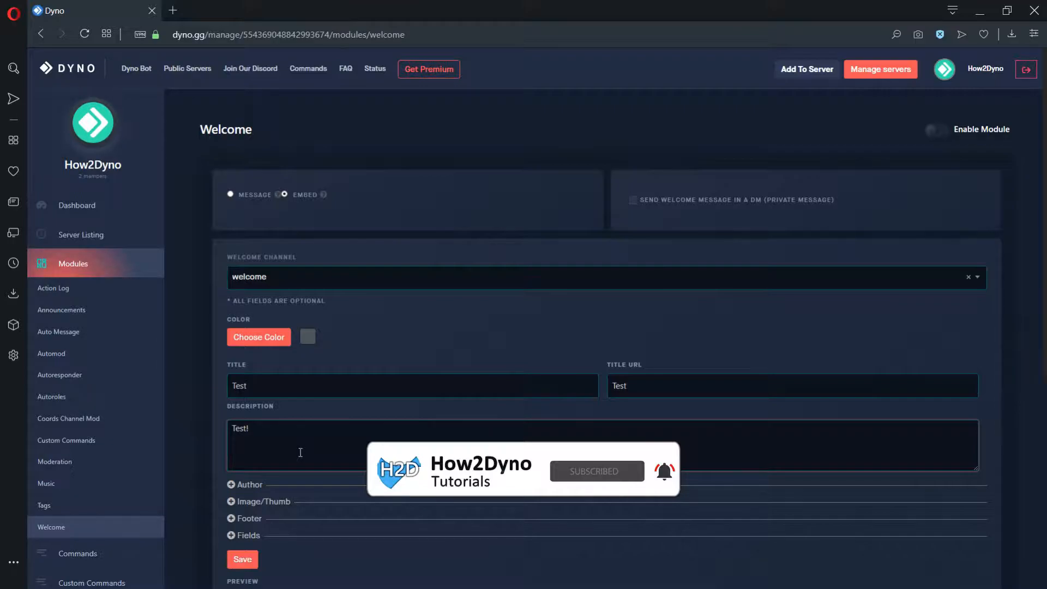
click(242, 559)
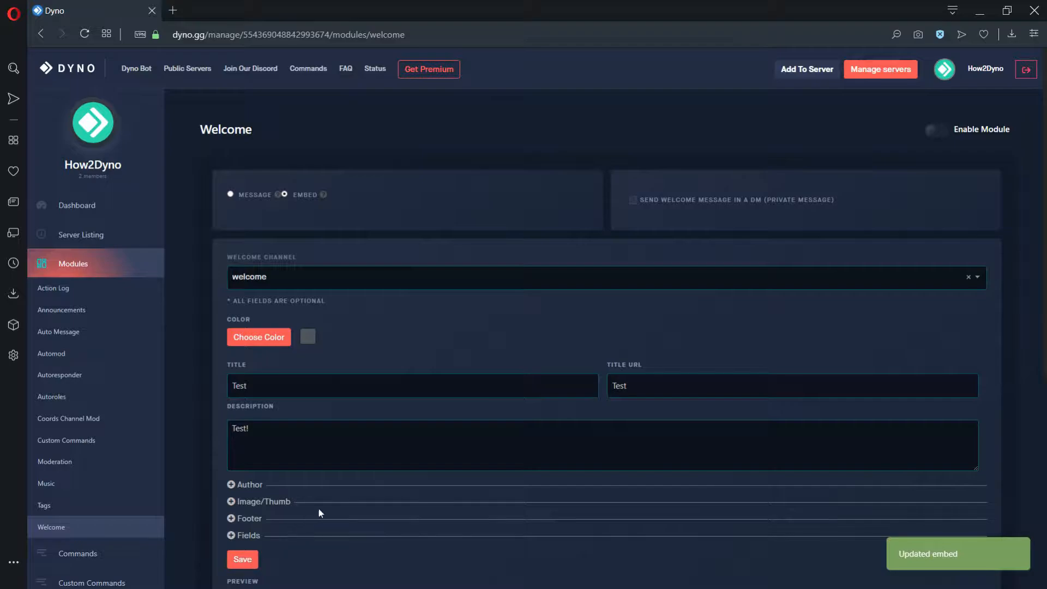
mouse_move(653, 202)
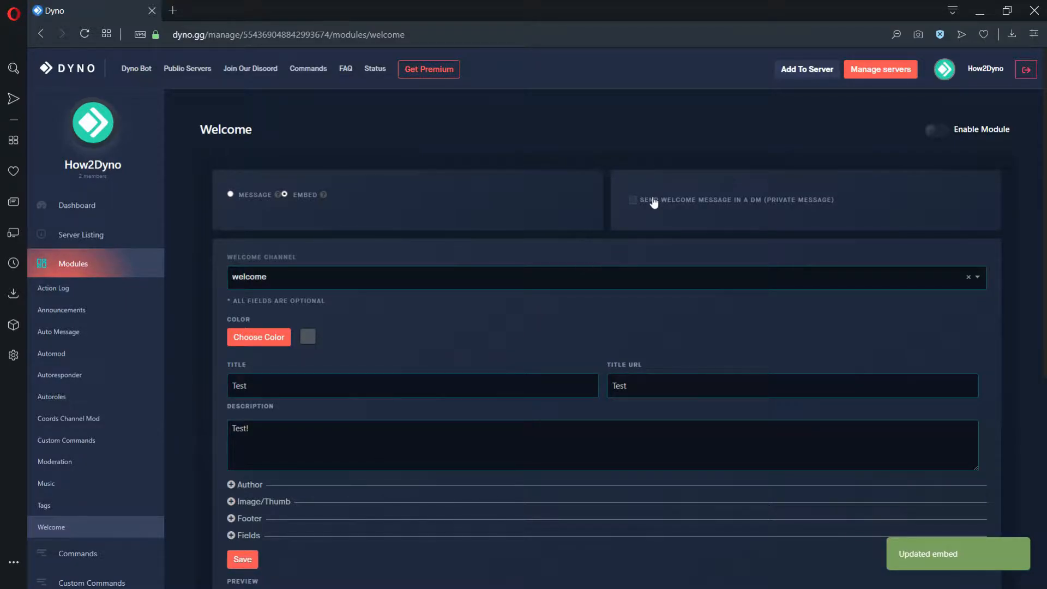
click(632, 199)
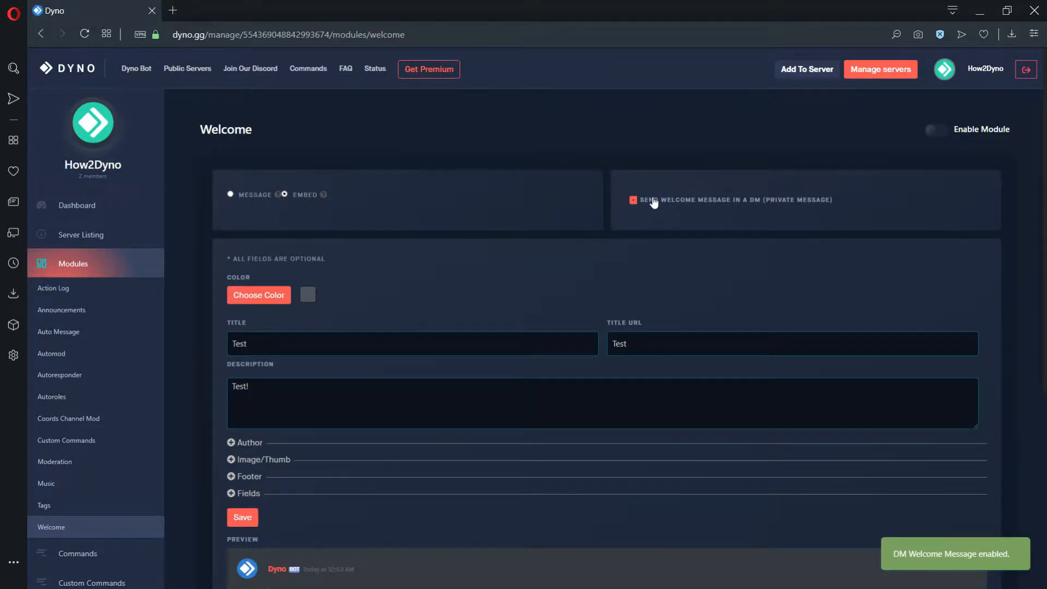